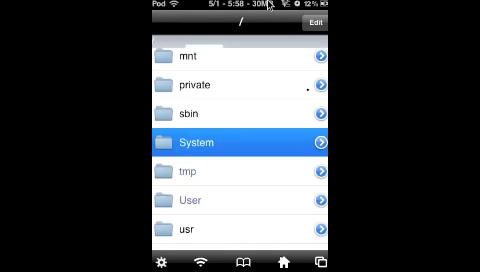
Navigate from the root list into System, Library, then CoreServices.
{"action": "scroll", "scroll_direction": "up", "scroll_amount": 3}
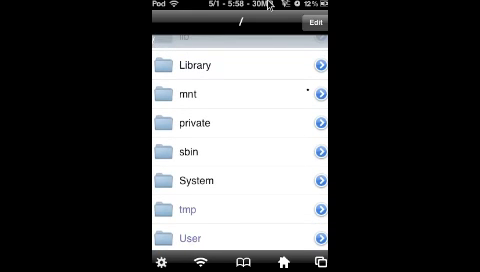
{"action": "left_click", "coordinate": [200, 180]}
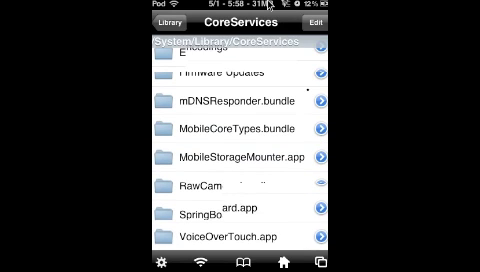
Scroll CoreServices to SpringBoard.app and list its .lproj language folders.
{"action": "scroll", "scroll_direction": "down", "scroll_amount": 3}
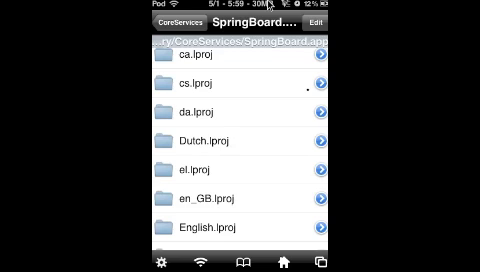
Bring up the open-with sheet for SpringBoard.strings inside en_GB.lproj.
{"action": "scroll", "scroll_direction": "down", "scroll_amount": 3}
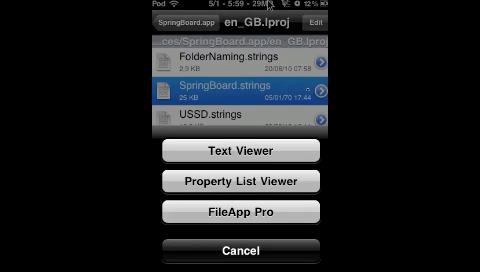
Open SpringBoard.strings in Text Viewer, showing its key-value entries.
{"action": "left_click", "coordinate": [240, 156]}
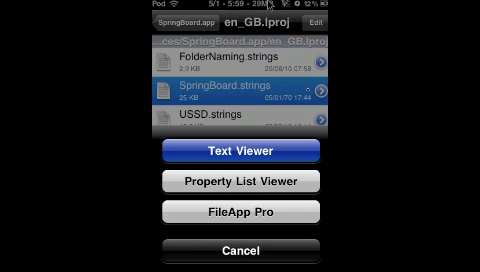
{"action": "left_click", "coordinate": [240, 152]}
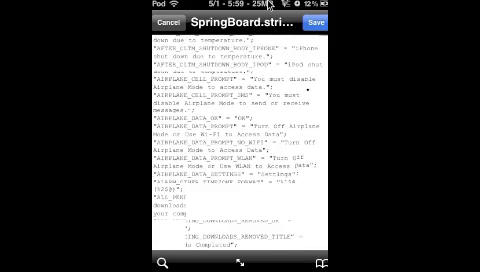
{"action": "scroll", "scroll_direction": "down", "scroll_amount": 3}
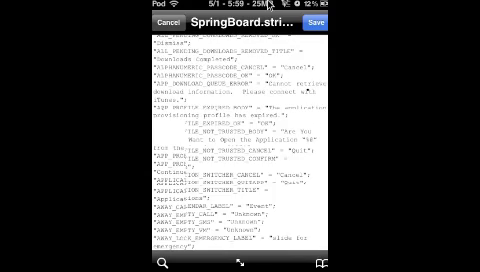
{"action": "scroll", "scroll_direction": "down", "scroll_amount": 3}
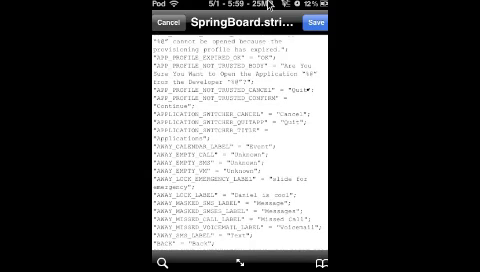